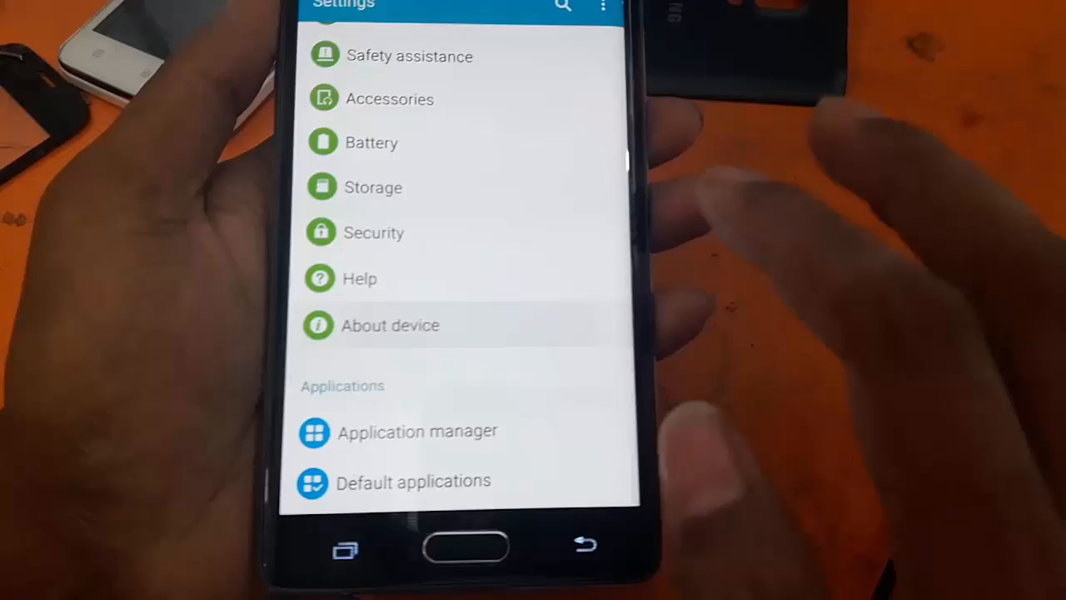
- View About device details: model SM-N915T, Android 5.1.1 and baseband version
left_click(390, 325)
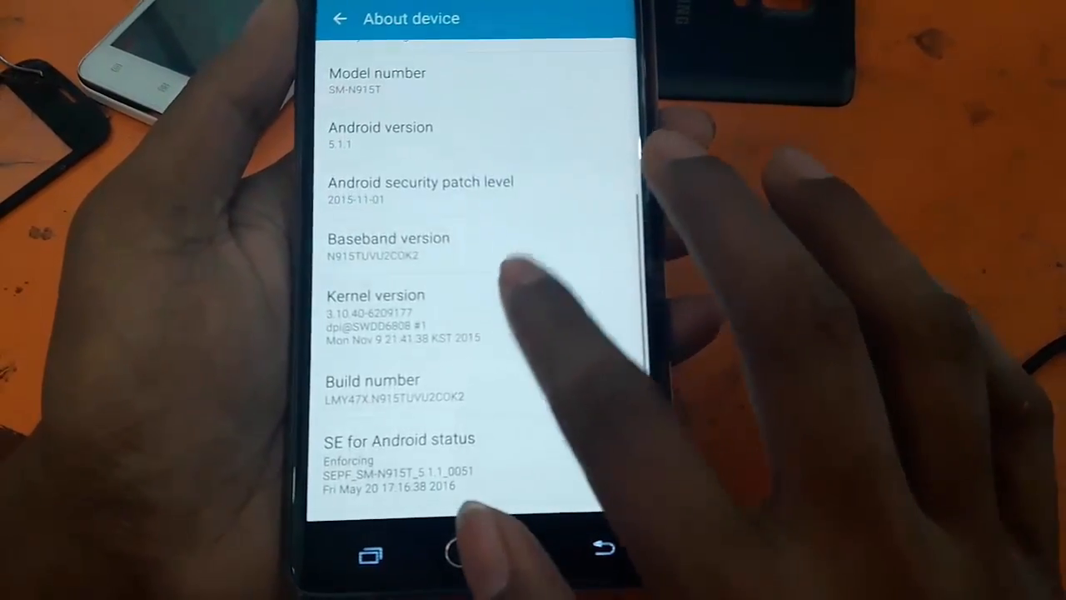
scroll("down", 3)
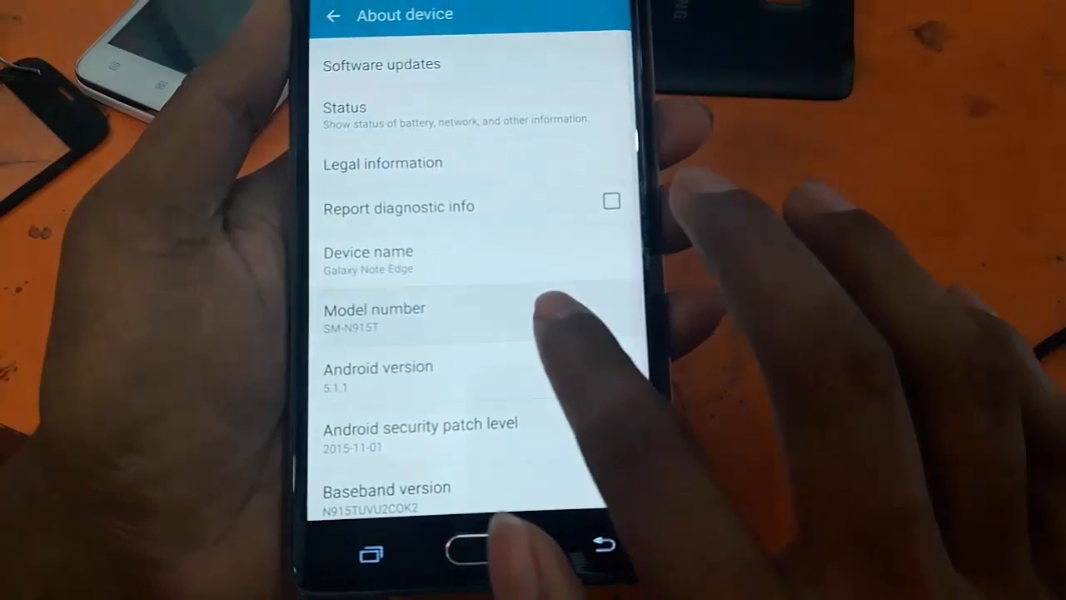
scroll("down", 3)
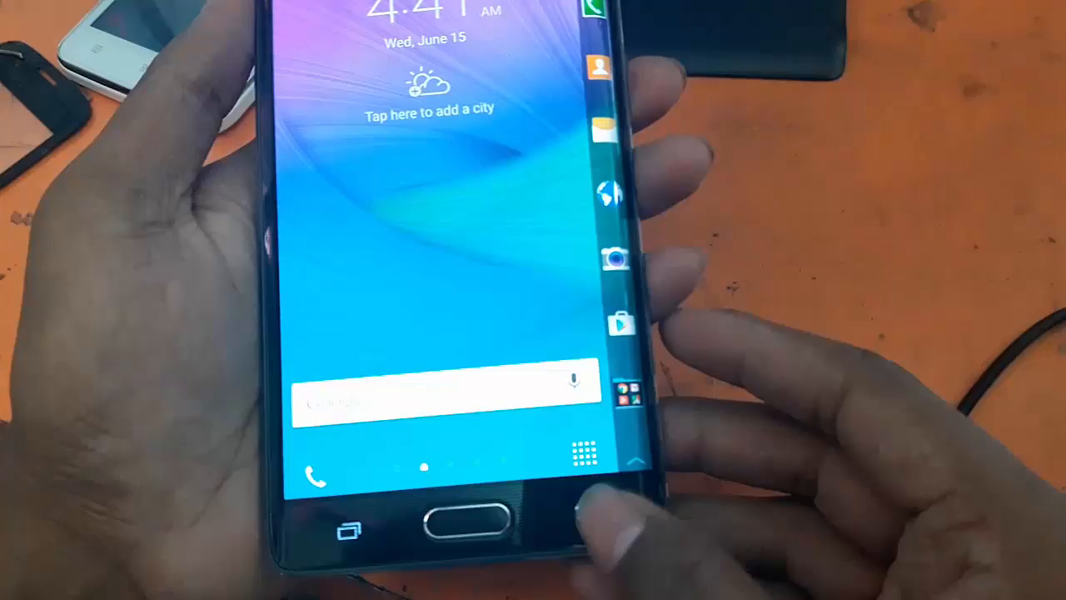
- Choose AP and MTP + ADB in the hidden USB Settings screen
left_click(320, 477)
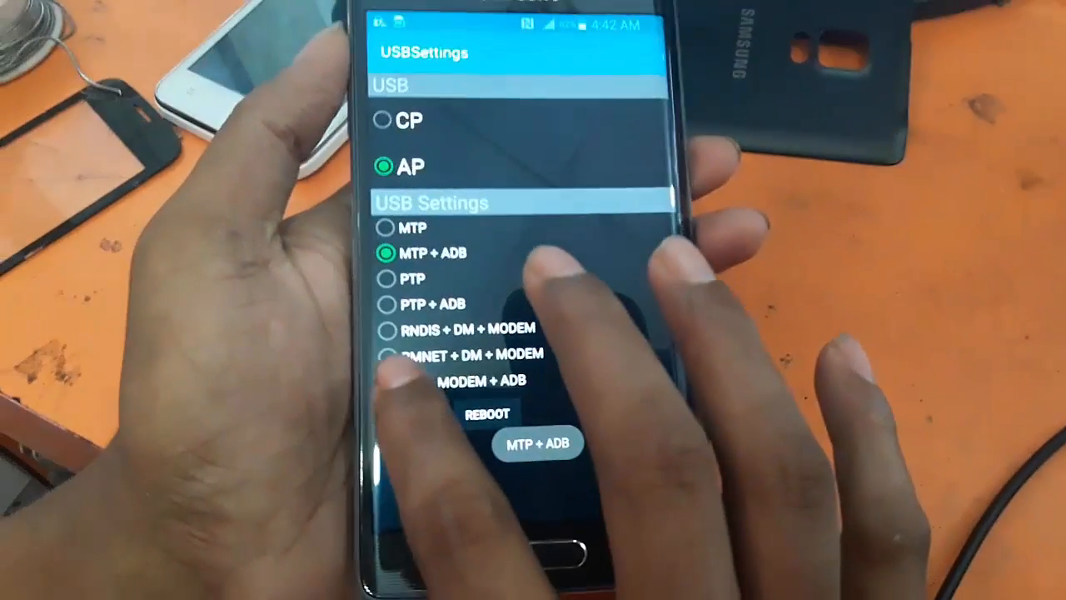
left_click(387, 410)
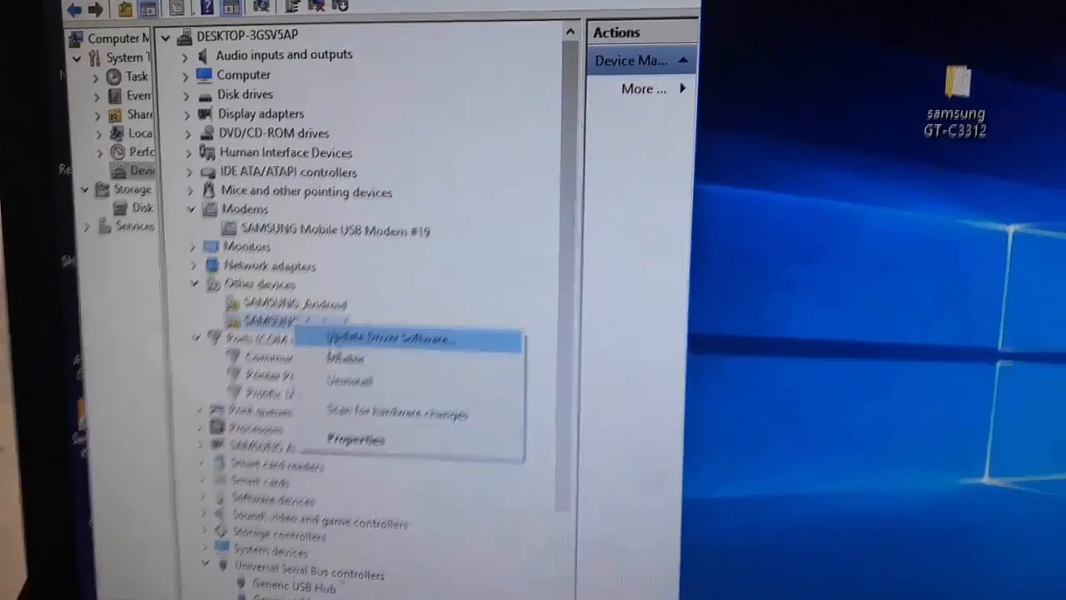
- Assign the SAMSUNG Mobile USB Serial Port driver under Ports (COM & LPT) to SAMSUNG_Android
left_click(387, 340)
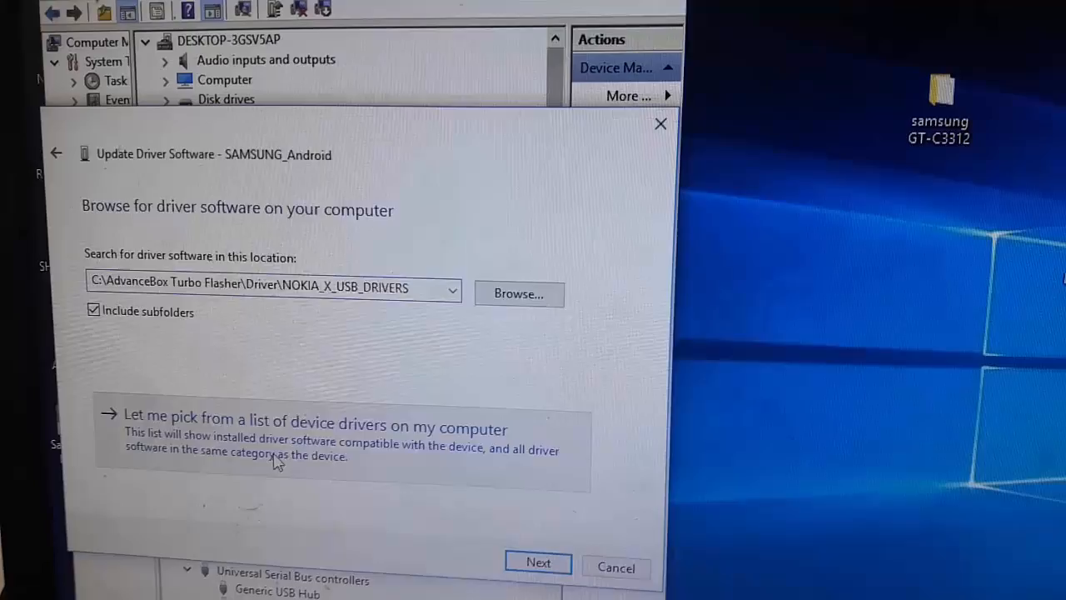
left_click(315, 428)
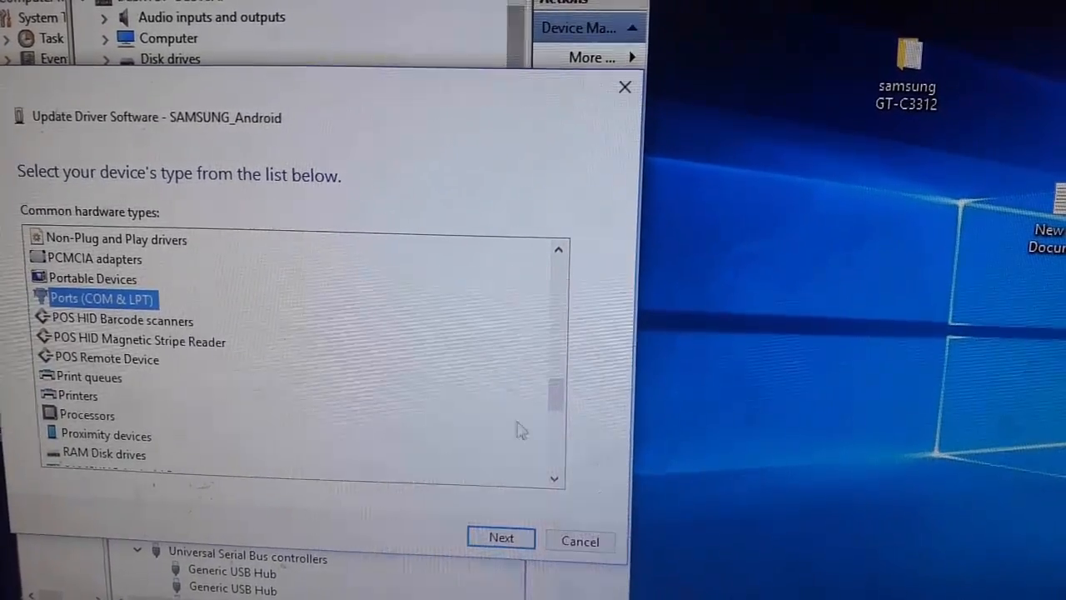
left_click(500, 536)
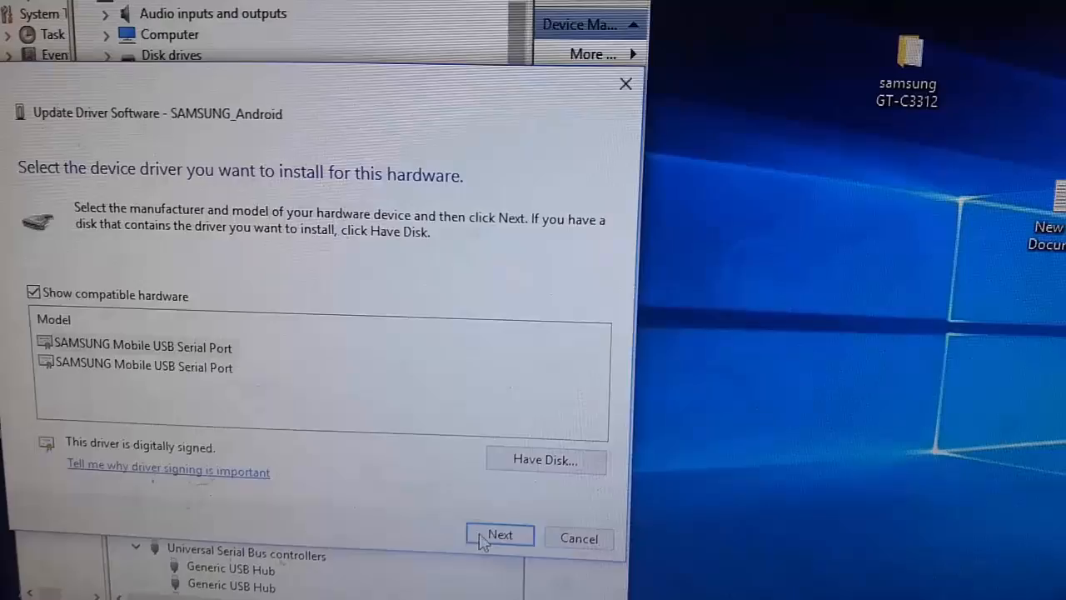
left_click(500, 535)
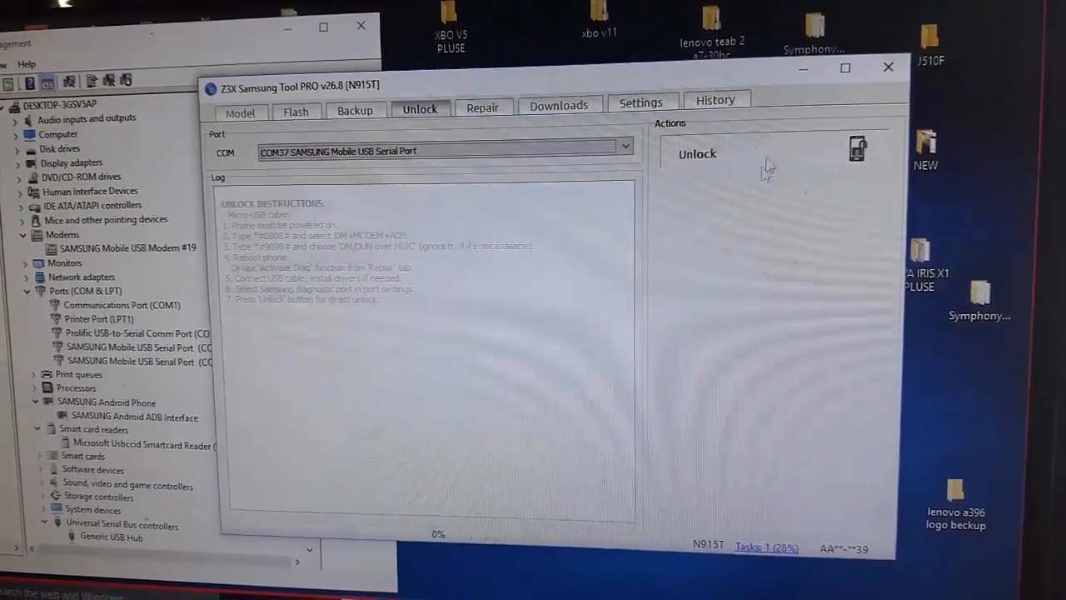
- Run Unlock on the N915T over the Samsung serial COM port
left_click(697, 153)
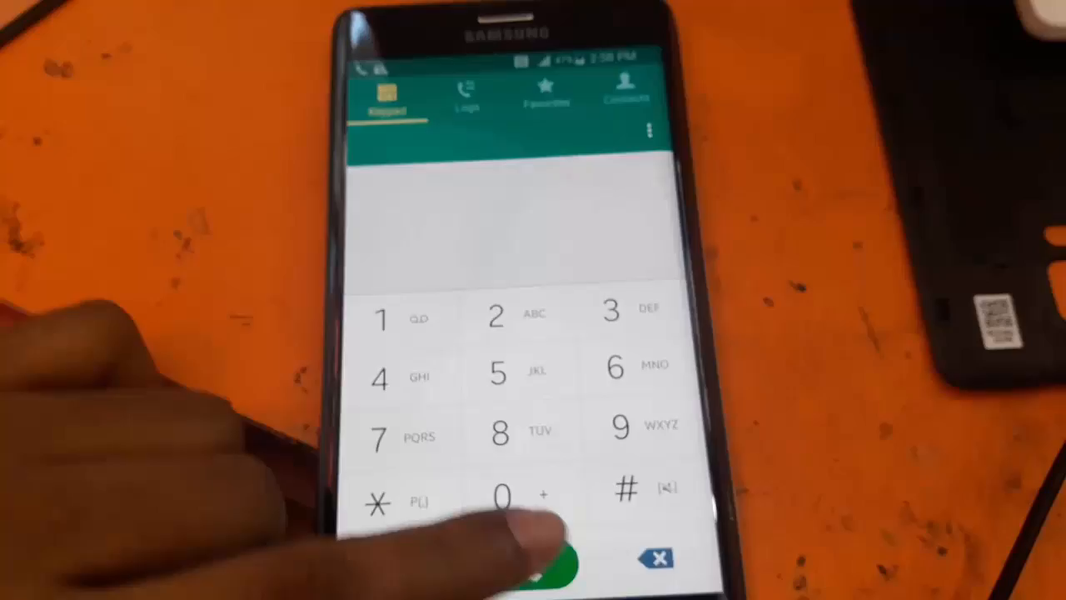
- Call 222 from the keypad to confirm the unlocked phone connects
left_click(532, 563)
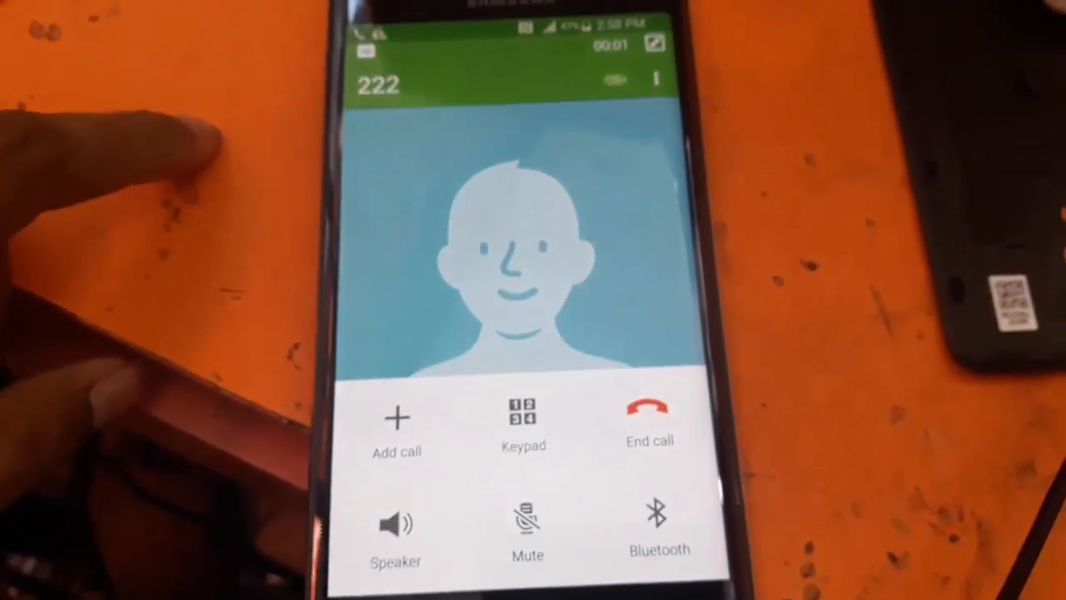